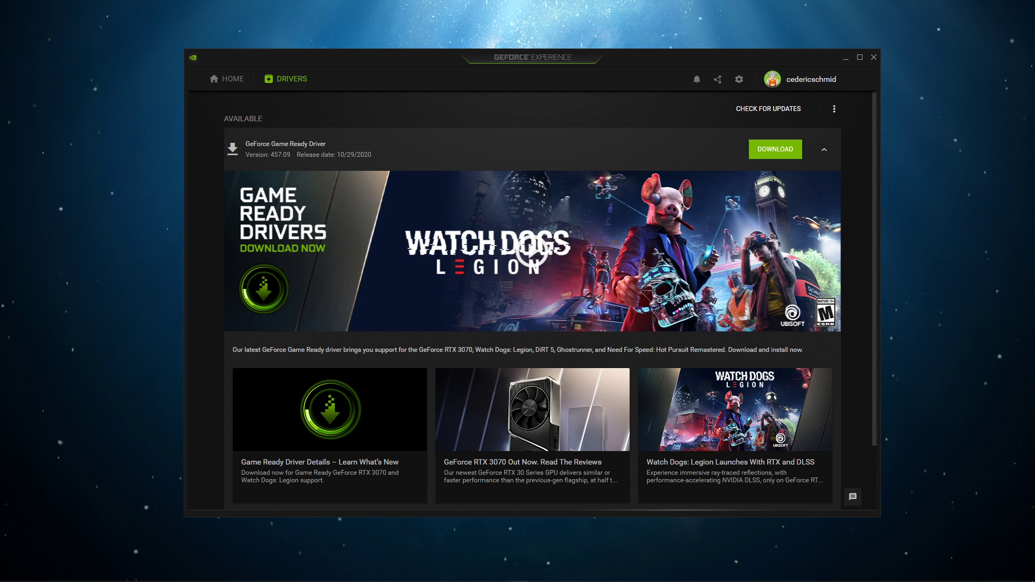
{"action": "mouse_move", "coordinate": [690, 151]}
{"action": "type", "text": "update"}
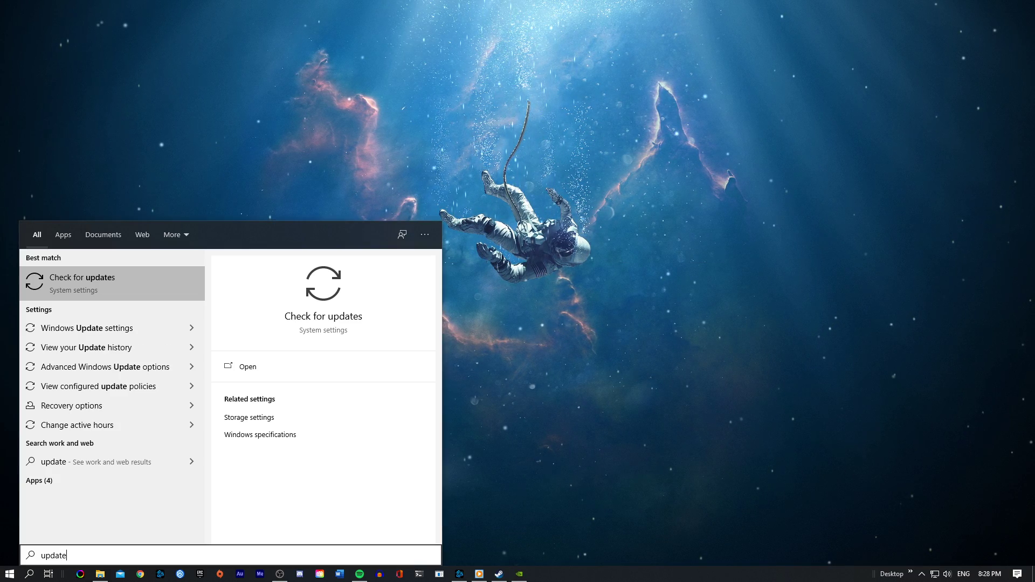
Step: Run a check for new Windows updates from the Windows Update settings page
{"action": "left_click", "coordinate": [82, 277]}
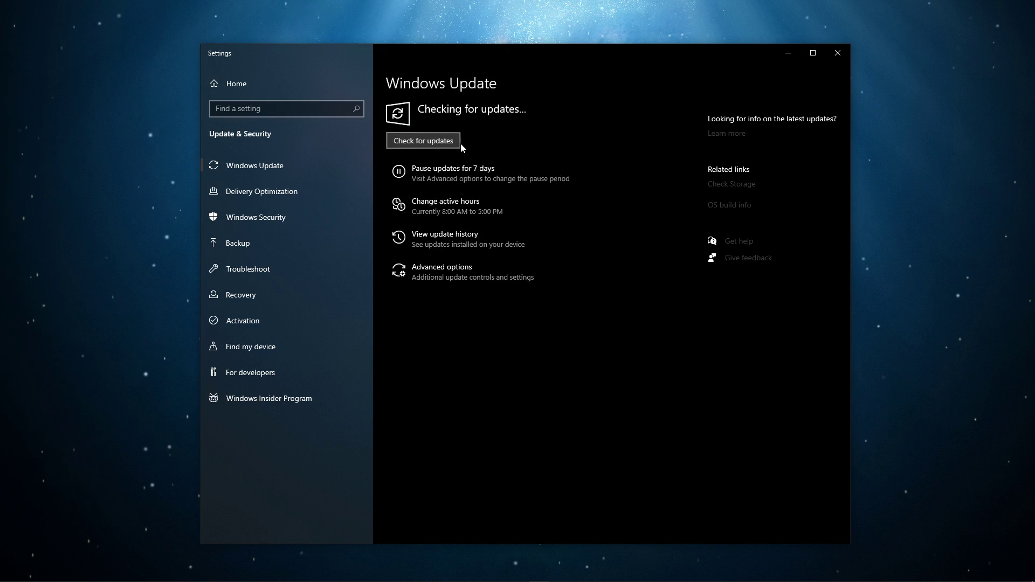
{"action": "left_click", "coordinate": [422, 140]}
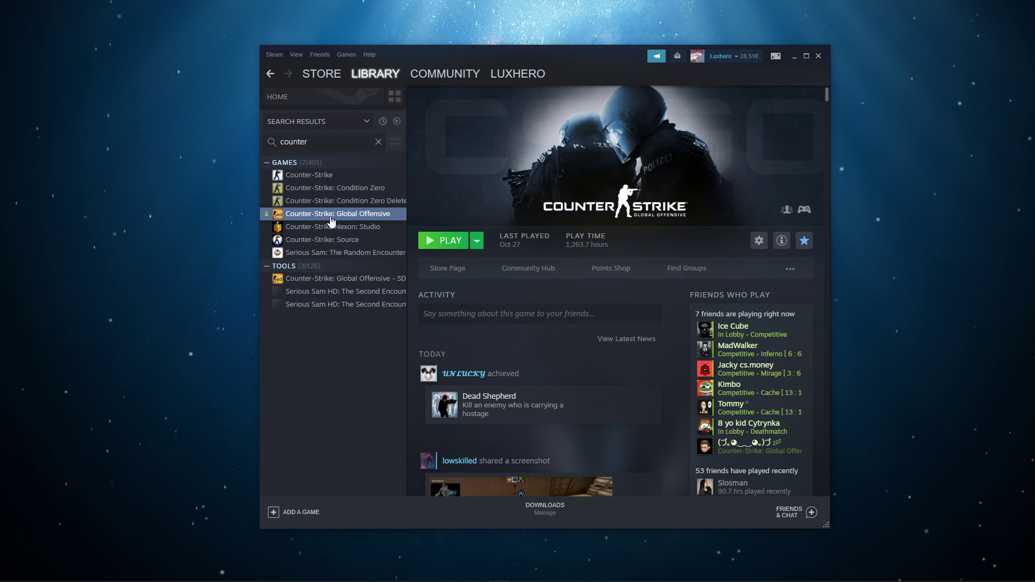
Step: Browse the CS:GO installation folder via its Properties > Local Files in Steam
{"action": "right_click", "coordinate": [338, 213]}
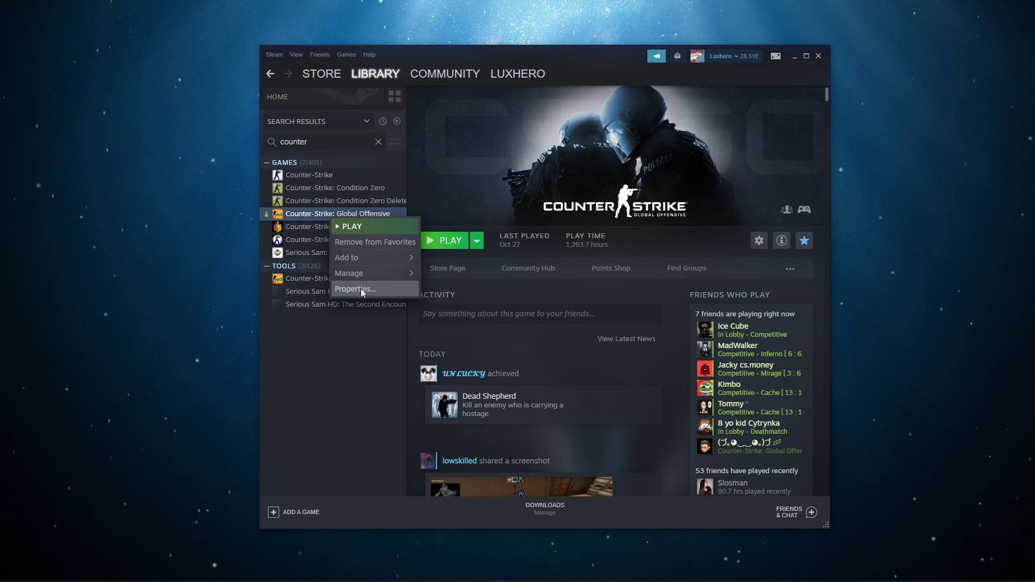
{"action": "left_click", "coordinate": [355, 291]}
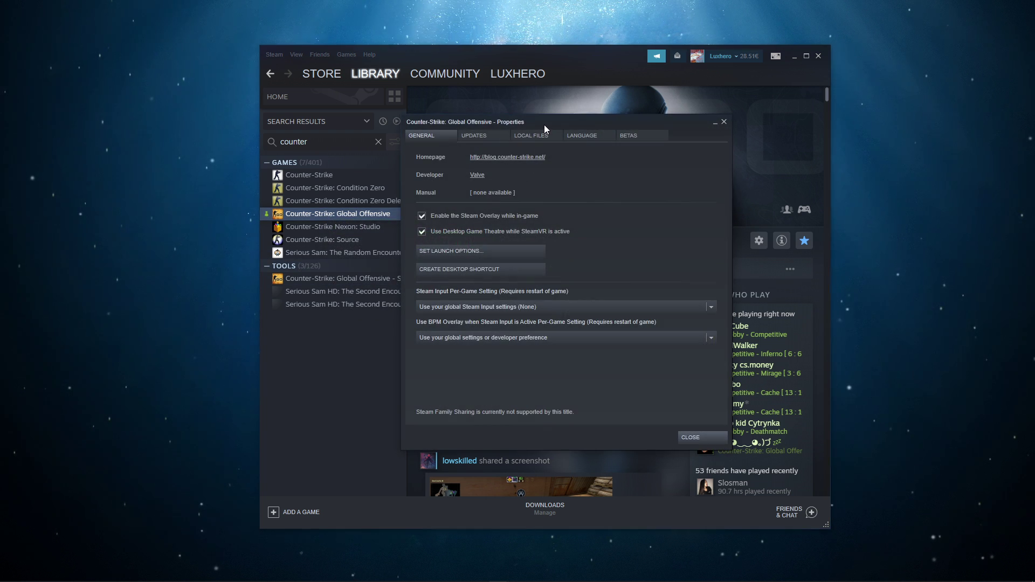
{"action": "left_click", "coordinate": [531, 135]}
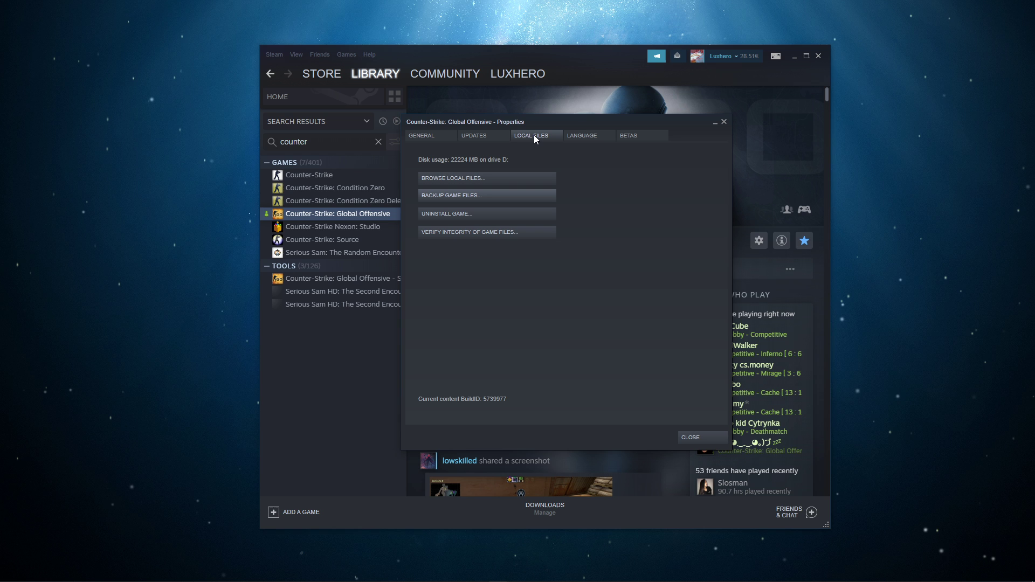
{"action": "mouse_move", "coordinate": [469, 244]}
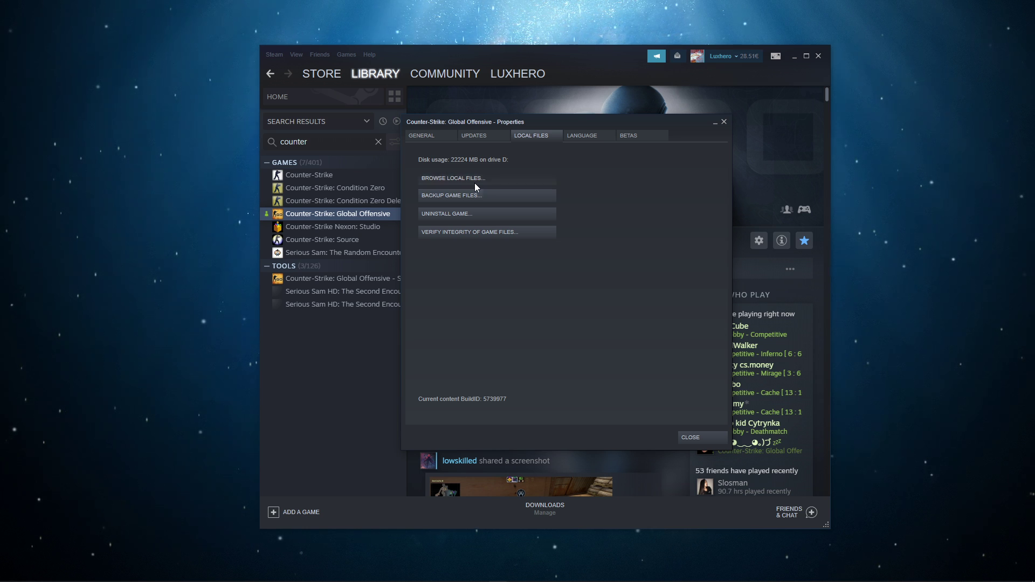
{"action": "left_click", "coordinate": [453, 178]}
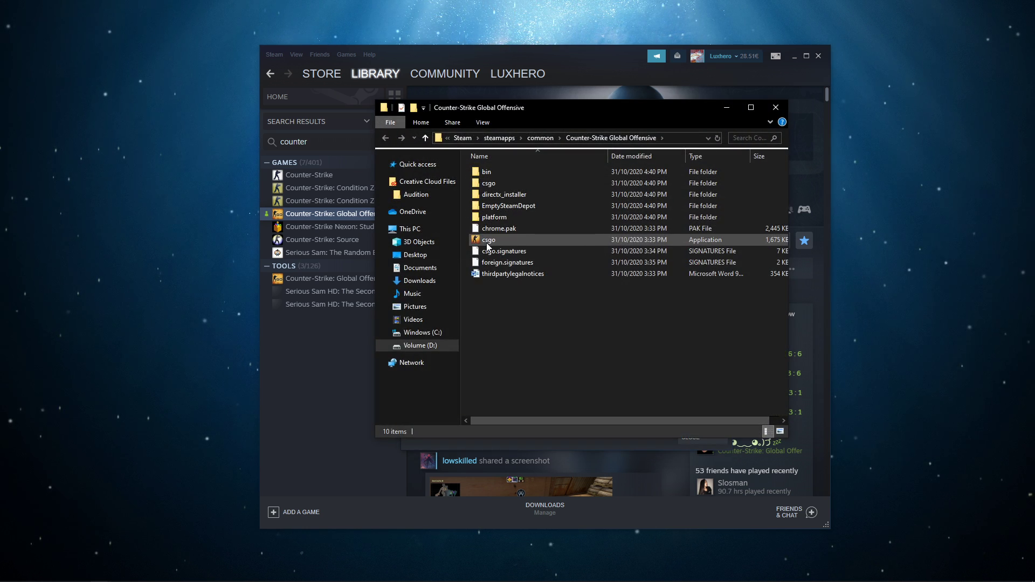
Step: Set csgo.exe to run in Windows 7 compatibility mode from its Properties > Compatibility
{"action": "left_click", "coordinate": [489, 240]}
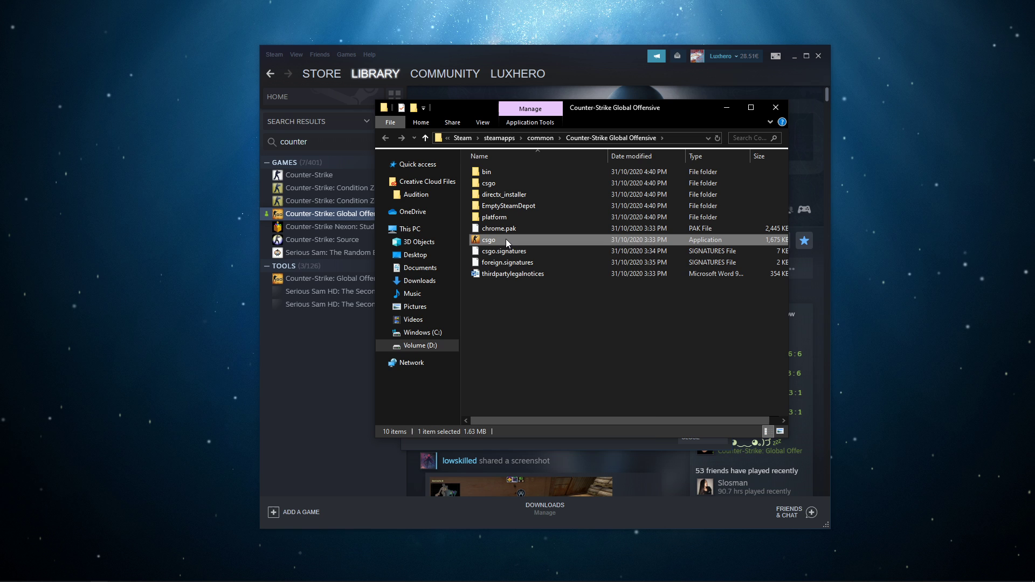
{"action": "right_click", "coordinate": [488, 239]}
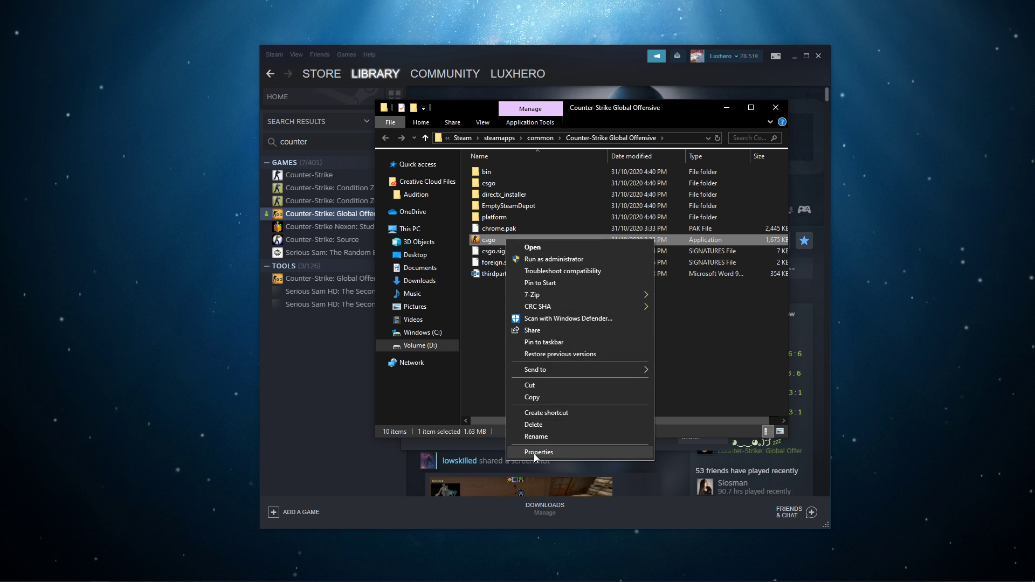
{"action": "left_click", "coordinate": [539, 452]}
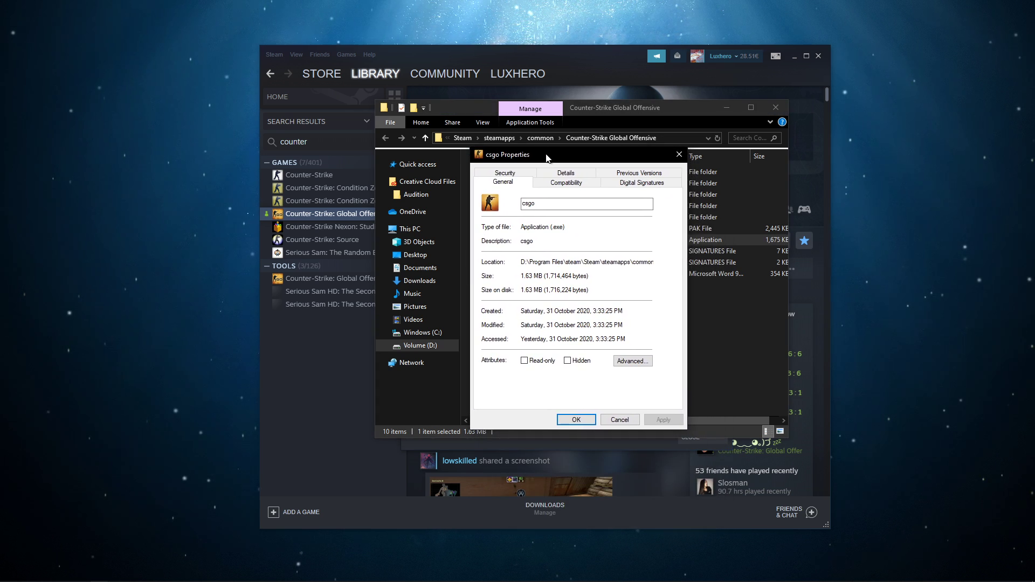
{"action": "left_click", "coordinate": [559, 185]}
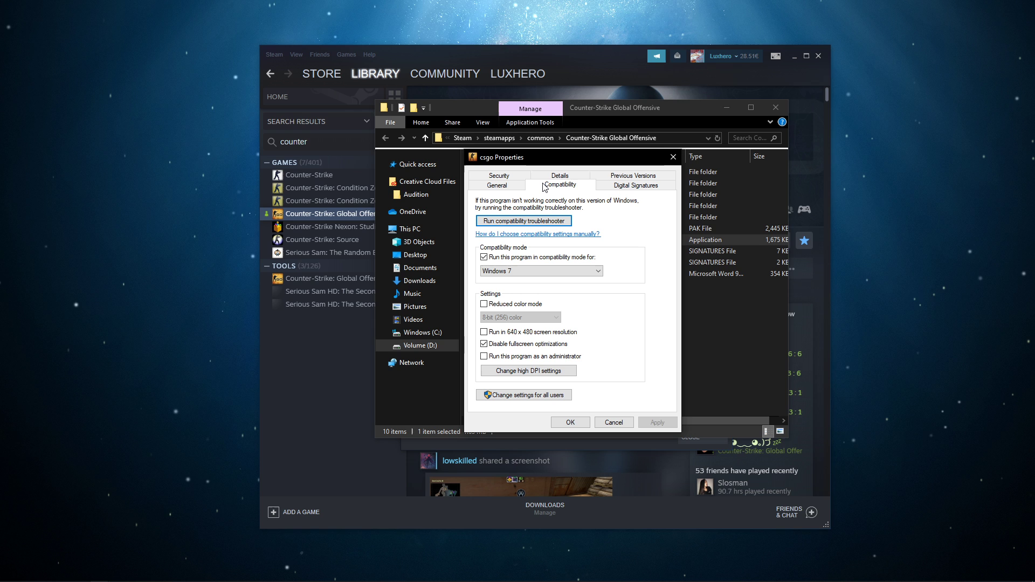
{"action": "left_click", "coordinate": [484, 258]}
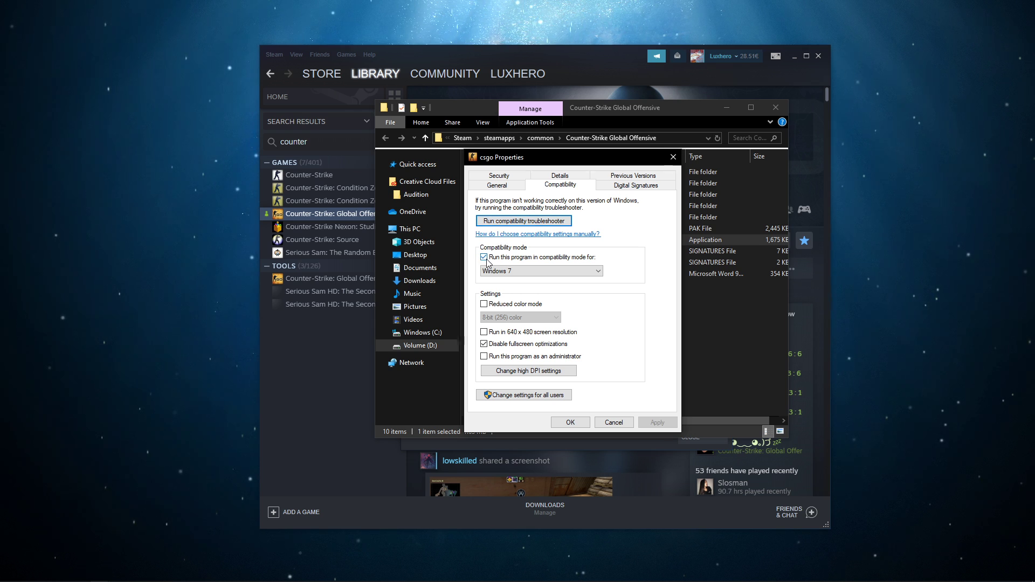
{"action": "left_click", "coordinate": [593, 271]}
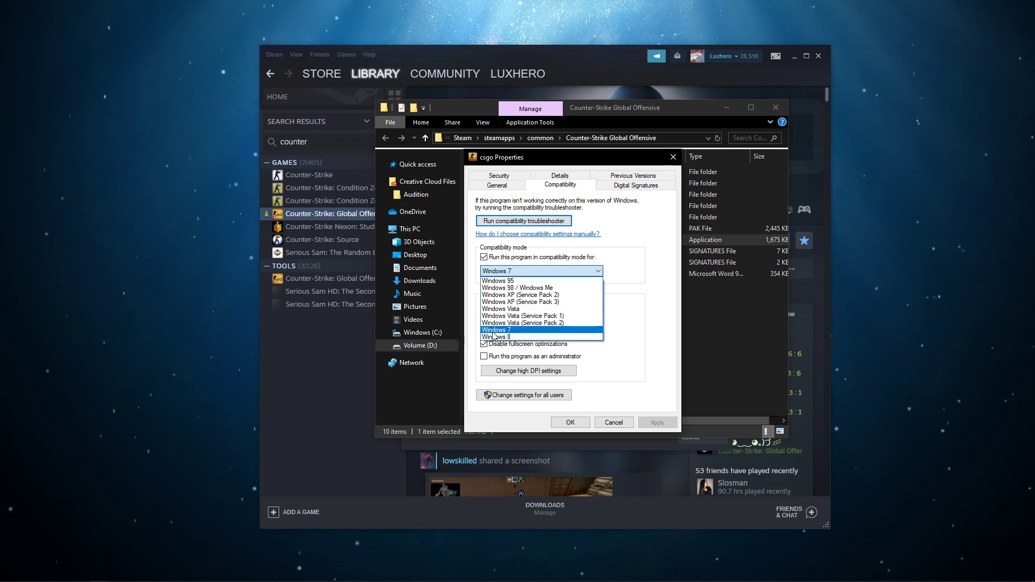
{"action": "left_click", "coordinate": [496, 330]}
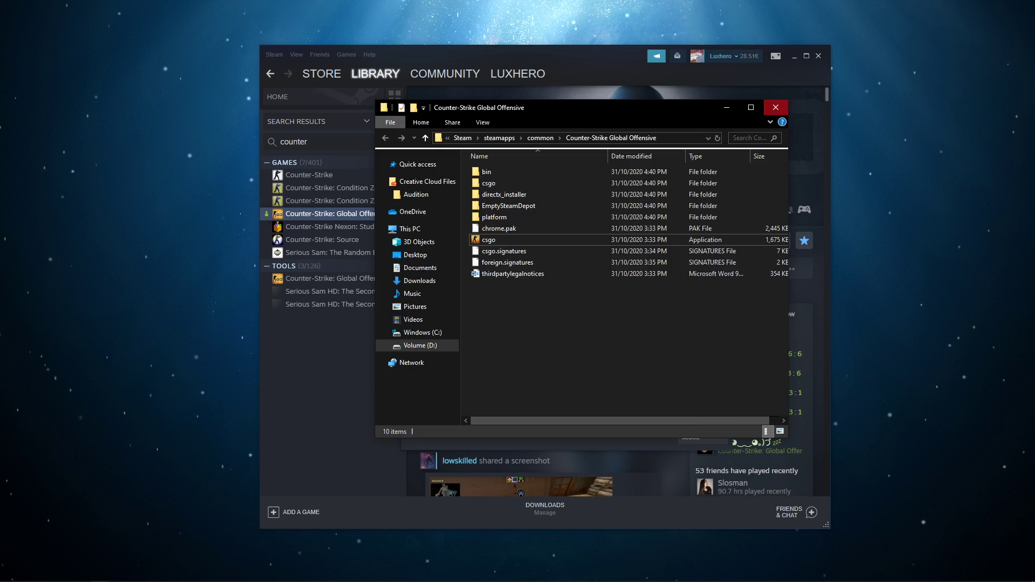
Step: Set CS:GO launch options '-cl_disablehtmlmotd 1 -setting.mem_level 0' and close its properties
{"action": "left_click", "coordinate": [775, 107]}
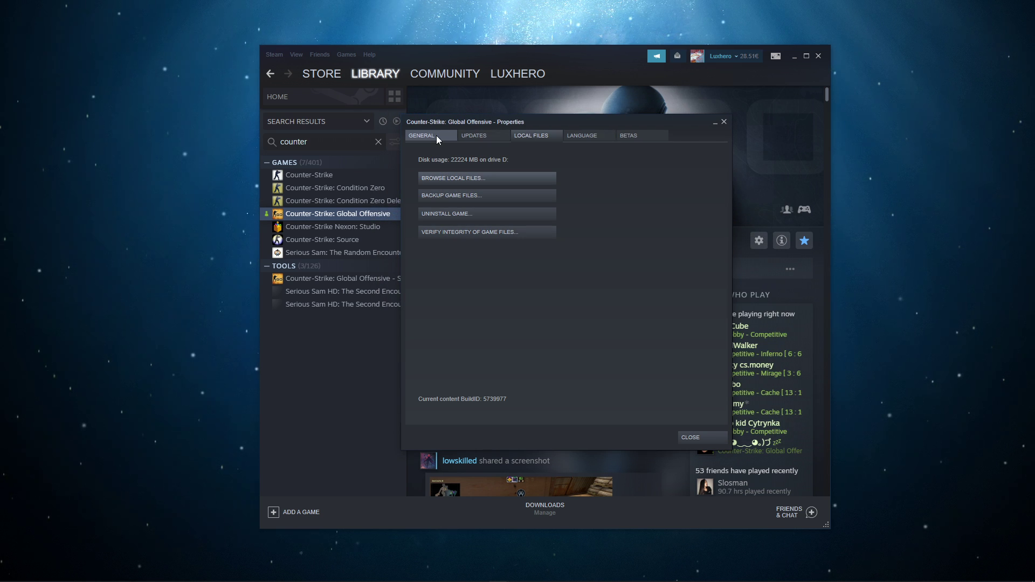
{"action": "left_click", "coordinate": [422, 136]}
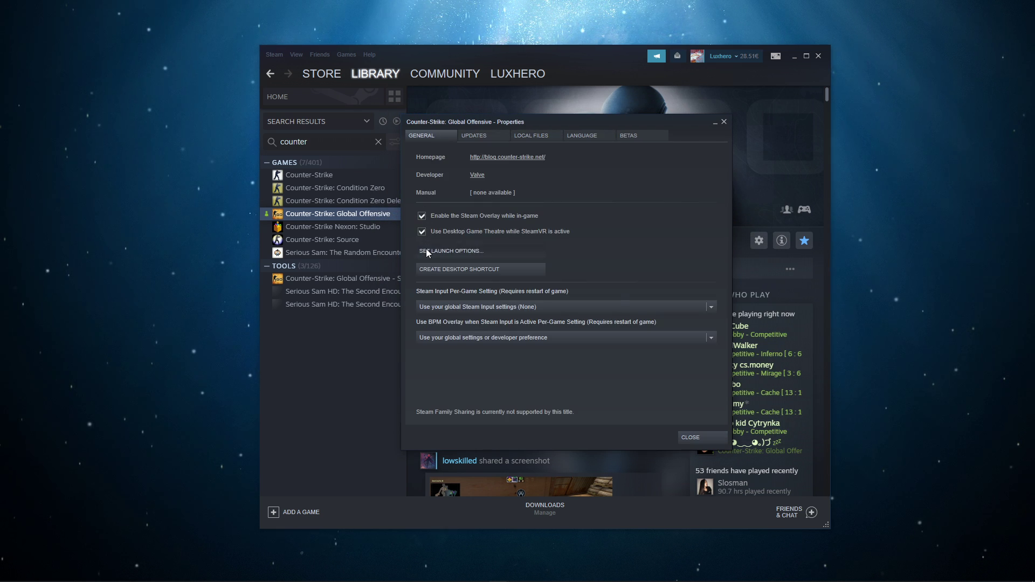
{"action": "left_click", "coordinate": [451, 251]}
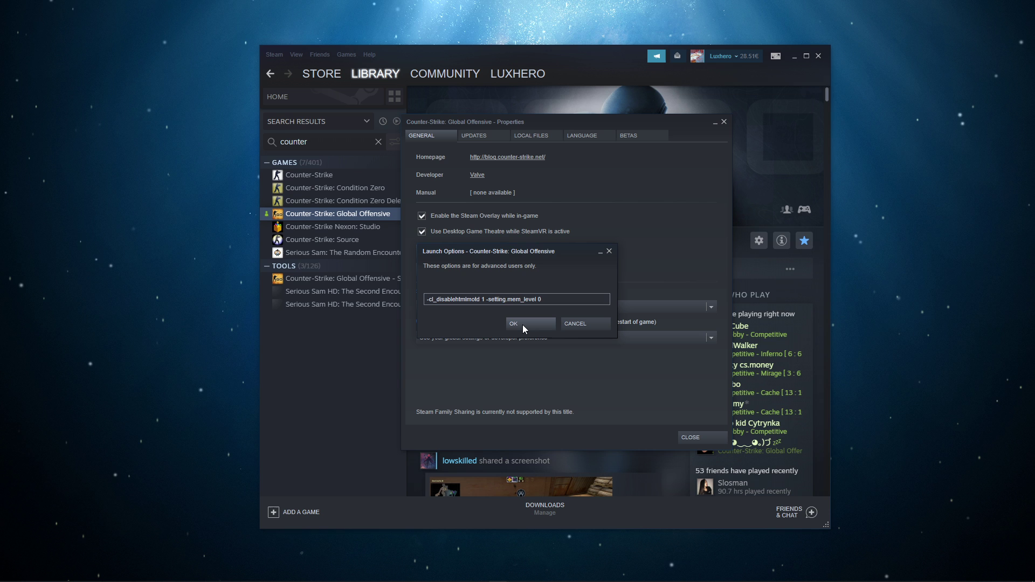
{"action": "left_click", "coordinate": [514, 323]}
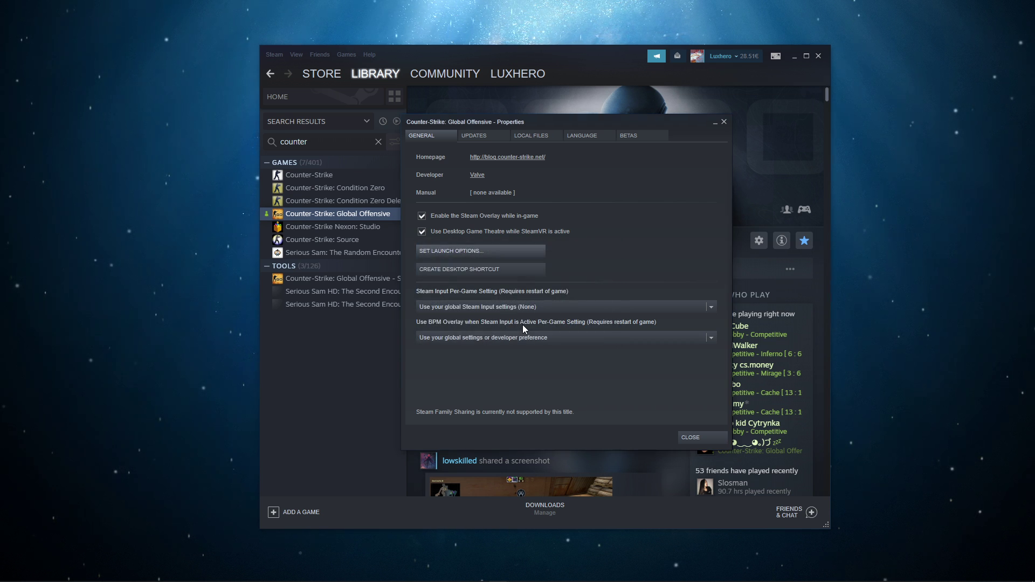
{"action": "left_click", "coordinate": [689, 436]}
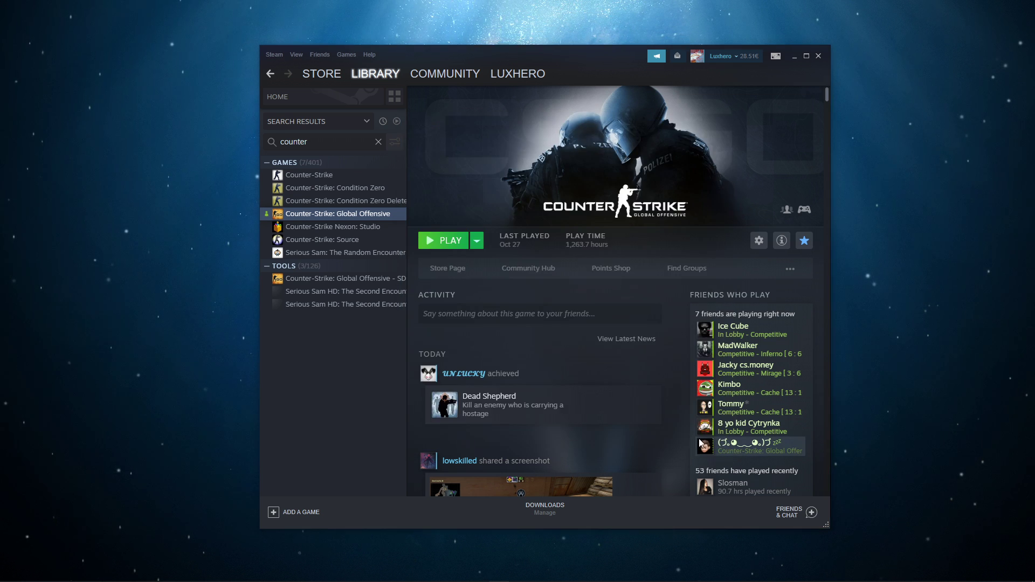
{"action": "mouse_move", "coordinate": [349, 348]}
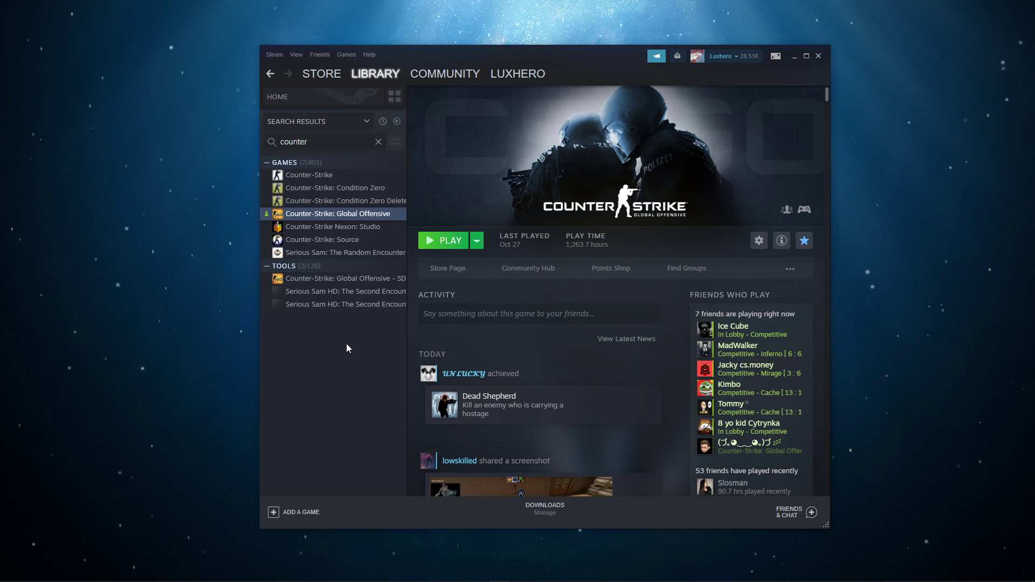
{"action": "mouse_move", "coordinate": [328, 218]}
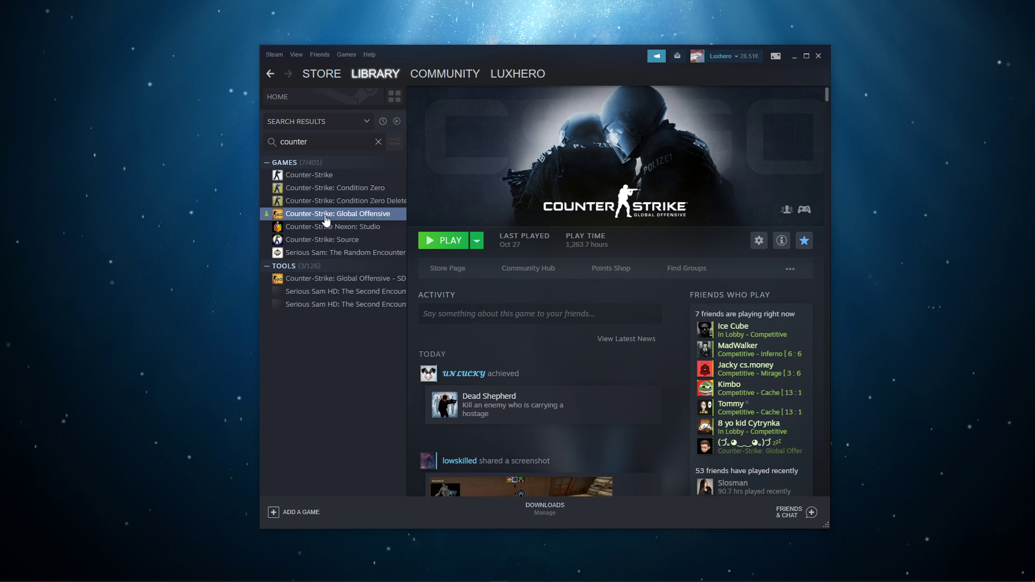
{"action": "right_click", "coordinate": [339, 213]}
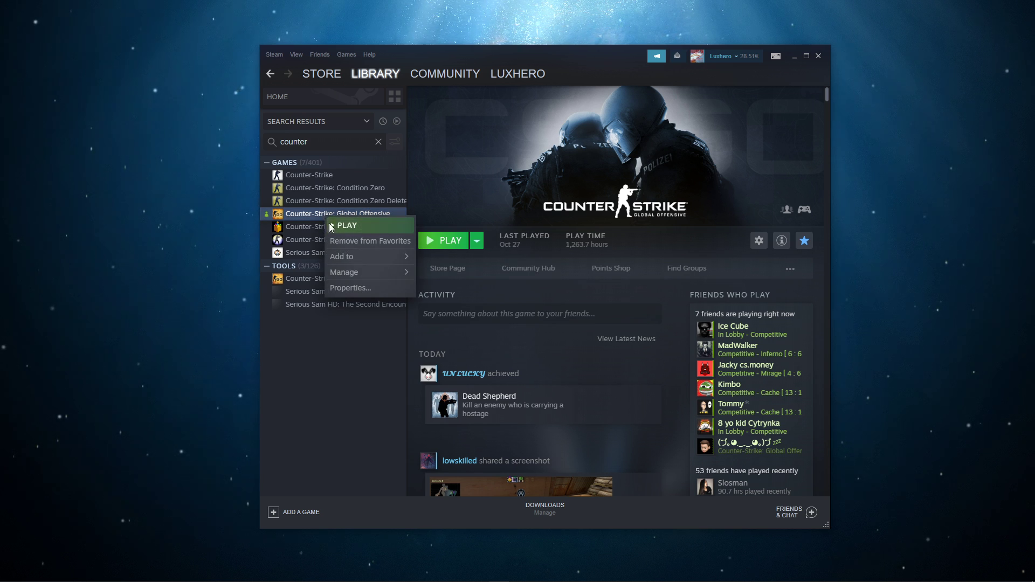
{"action": "mouse_move", "coordinate": [343, 272]}
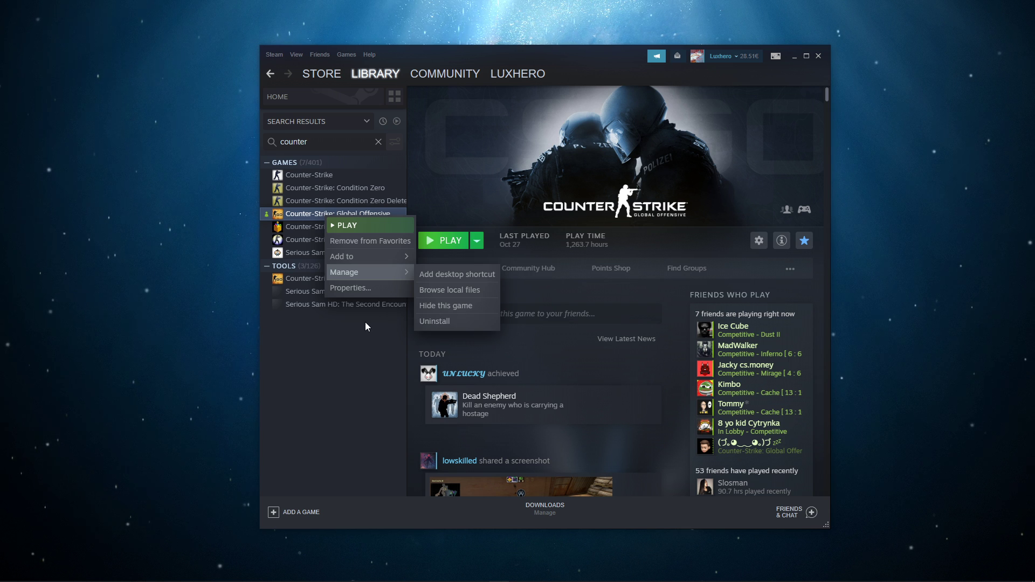
{"action": "left_click", "coordinate": [365, 325]}
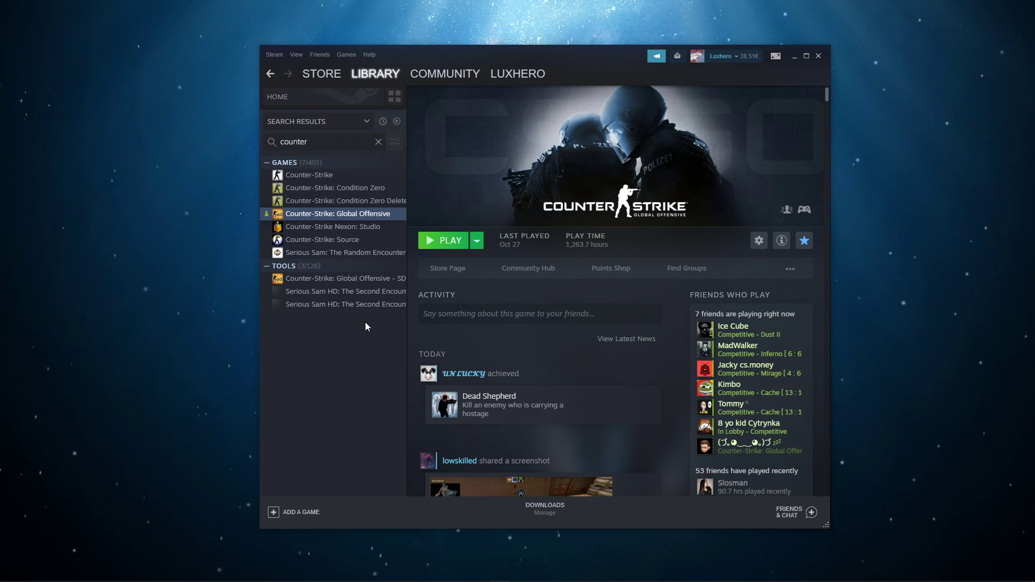
{"action": "mouse_move", "coordinate": [696, 78]}
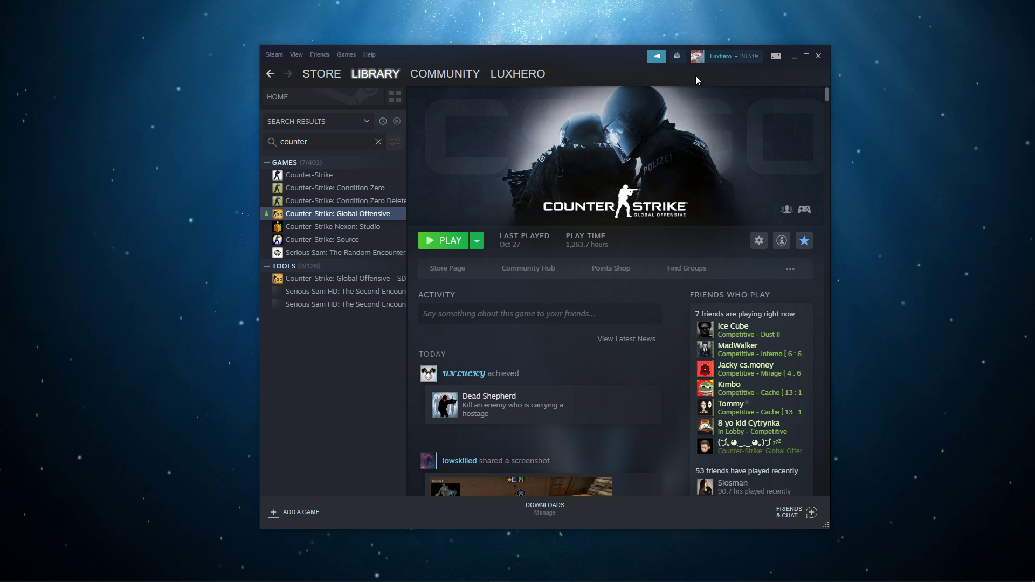